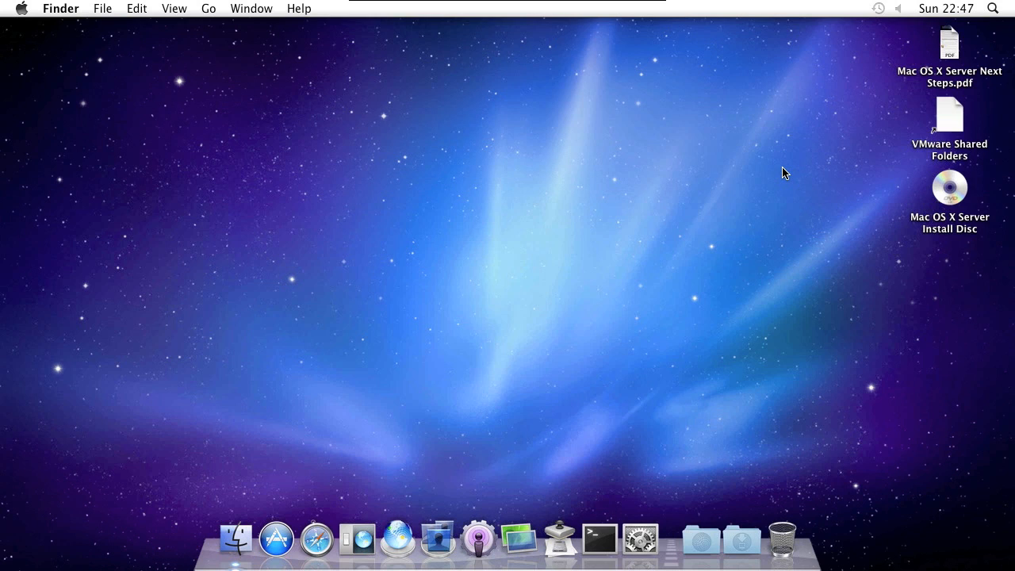
pyautogui.moveTo(443, 268)
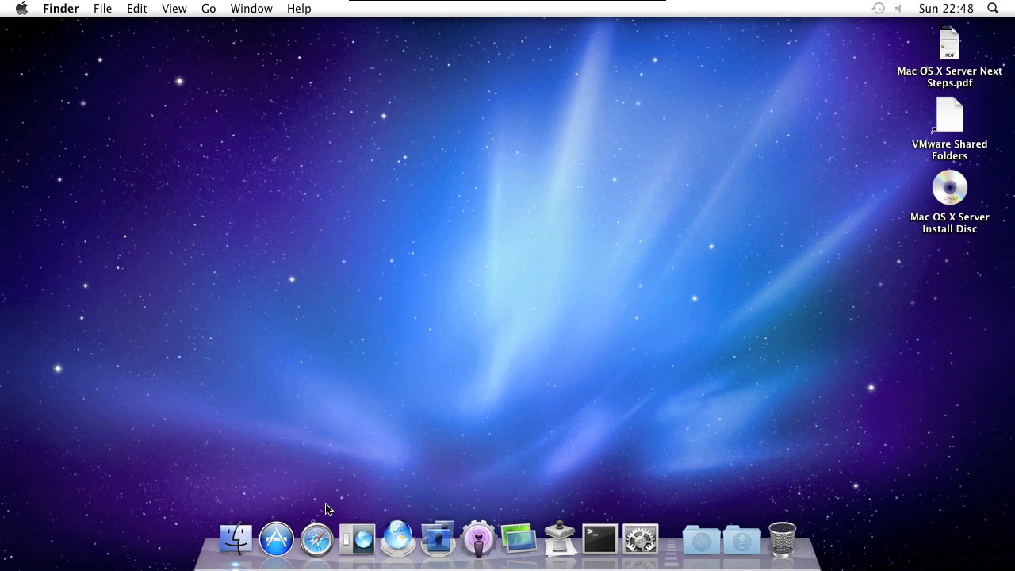
pyautogui.moveTo(351, 527)
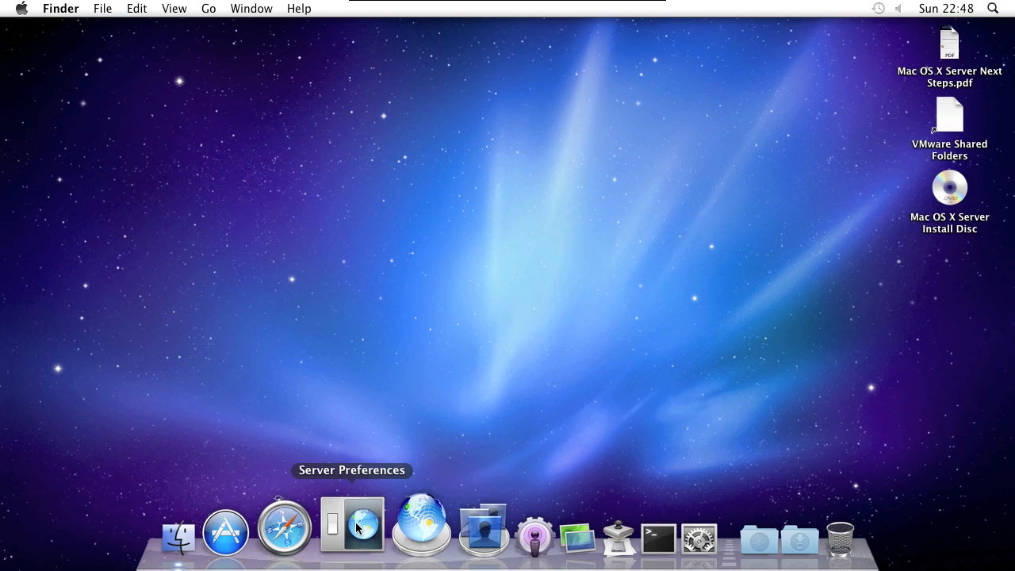
# Launch Server Preferences from the Dock and show the Users account list
pyautogui.click(351, 524)
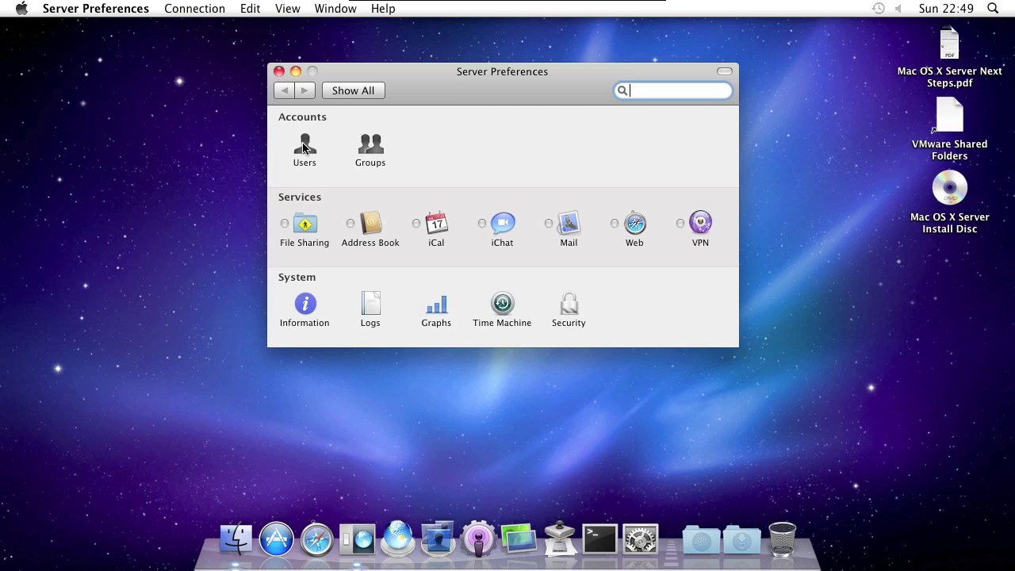
pyautogui.click(304, 146)
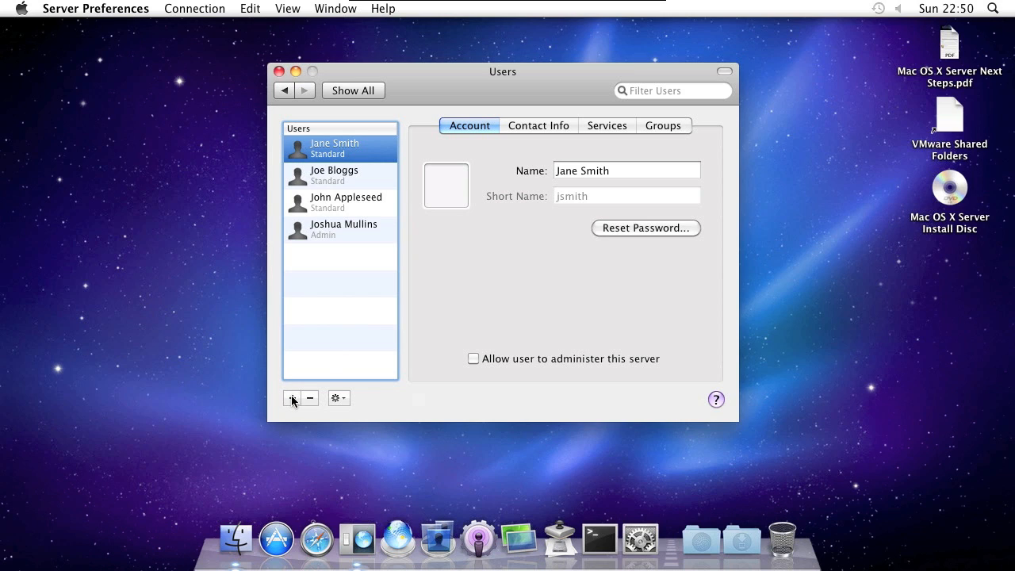
pyautogui.click(291, 397)
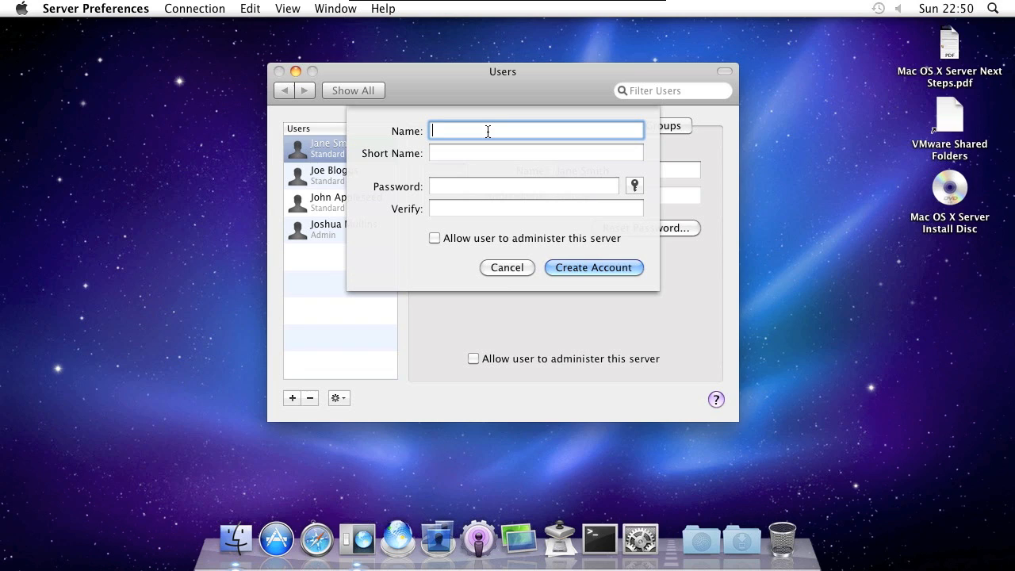
pyautogui.write('Ben H')
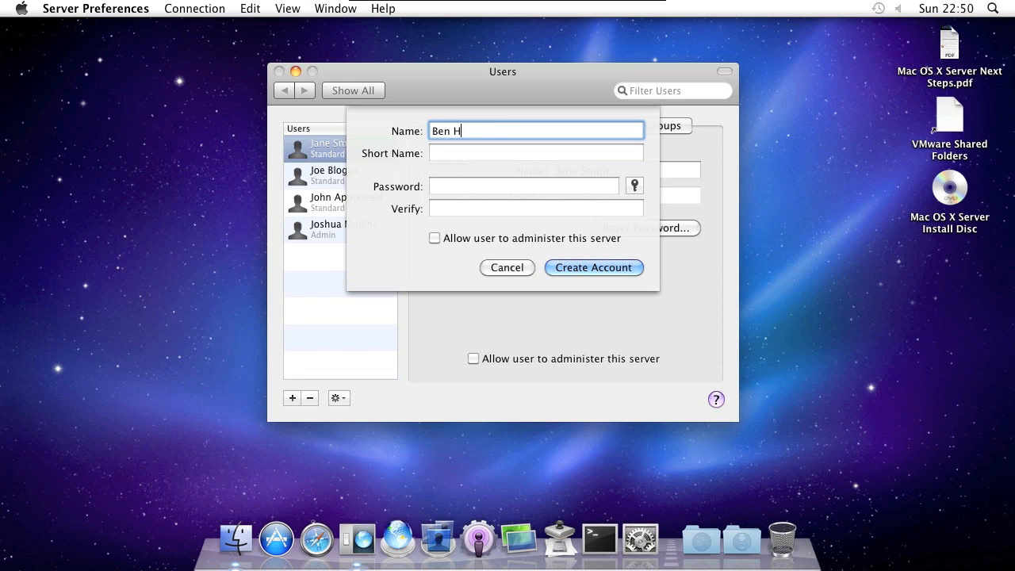
pyautogui.write('unter')
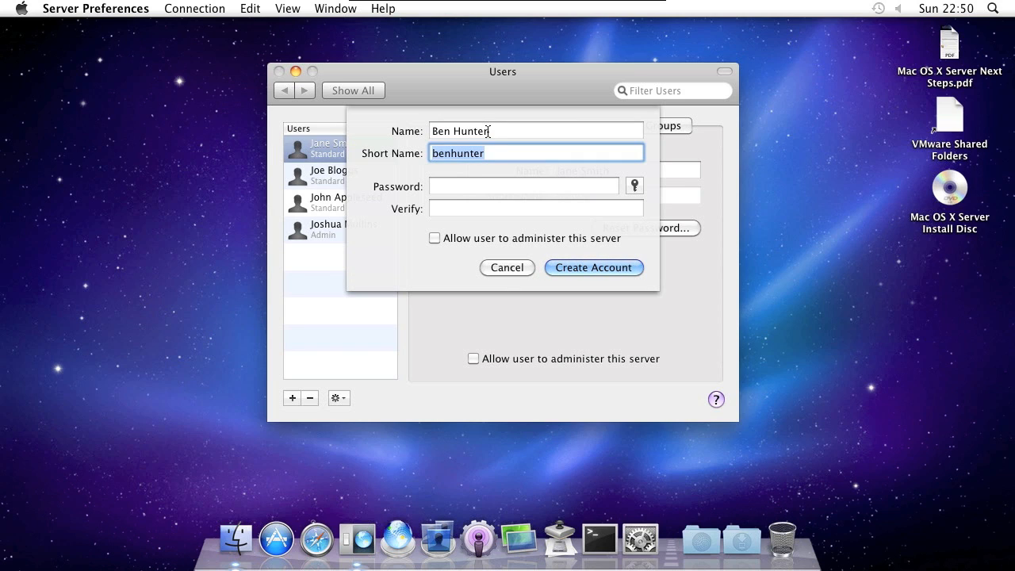
pyautogui.write('bhu')
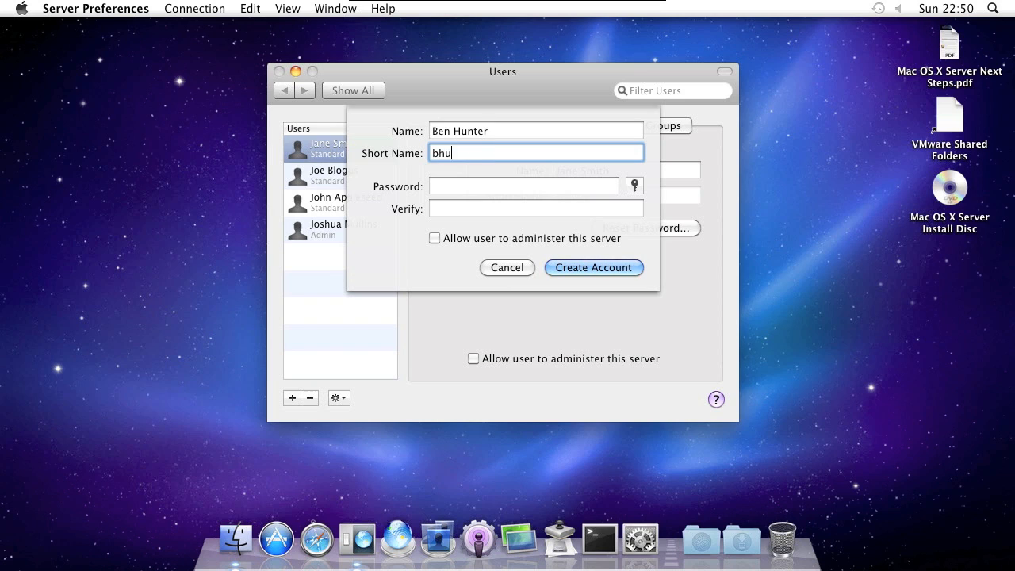
pyautogui.write('nter')
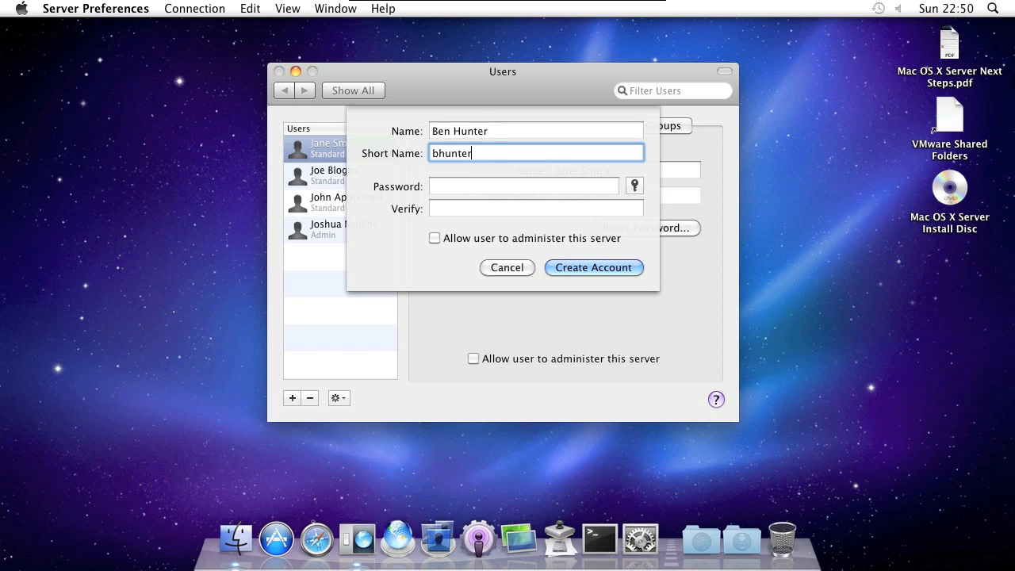
pyautogui.click(523, 185)
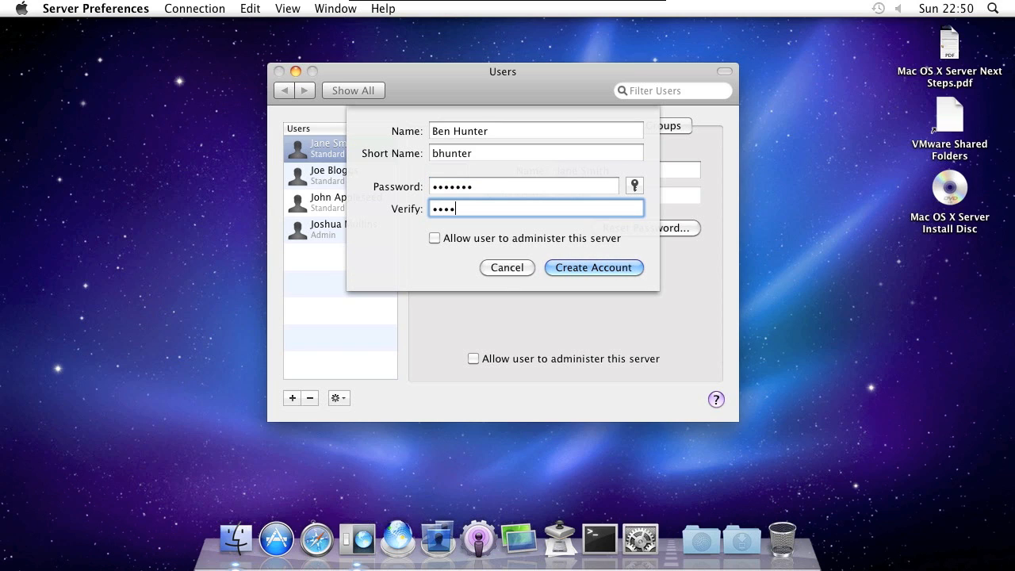
pyautogui.write('•••')
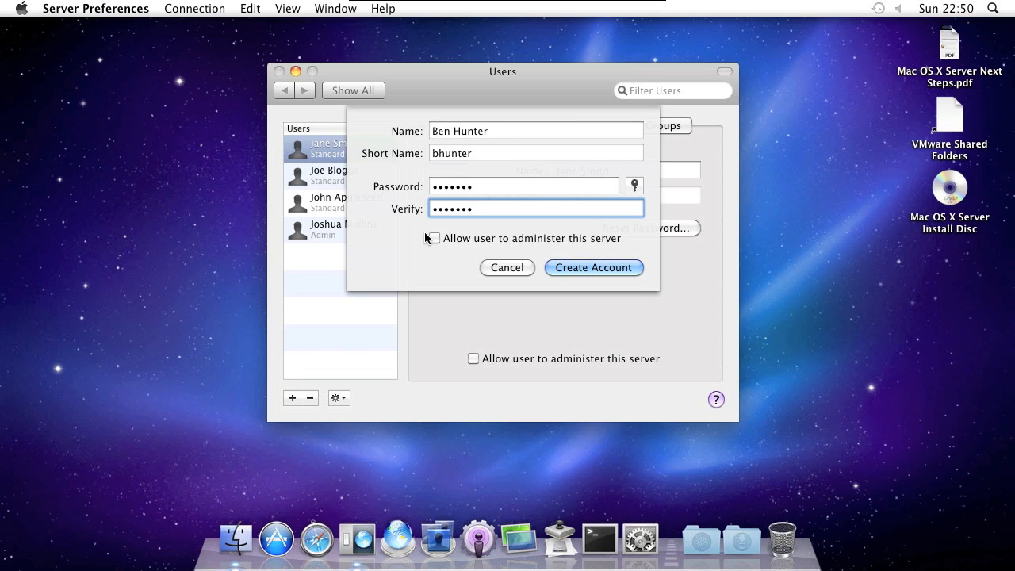
pyautogui.moveTo(555, 243)
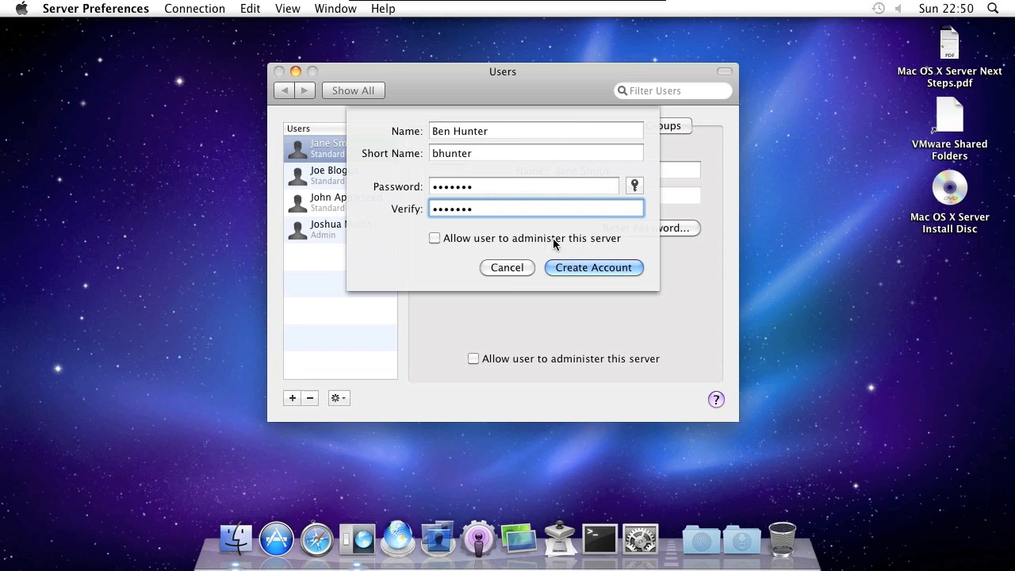
pyautogui.moveTo(452, 242)
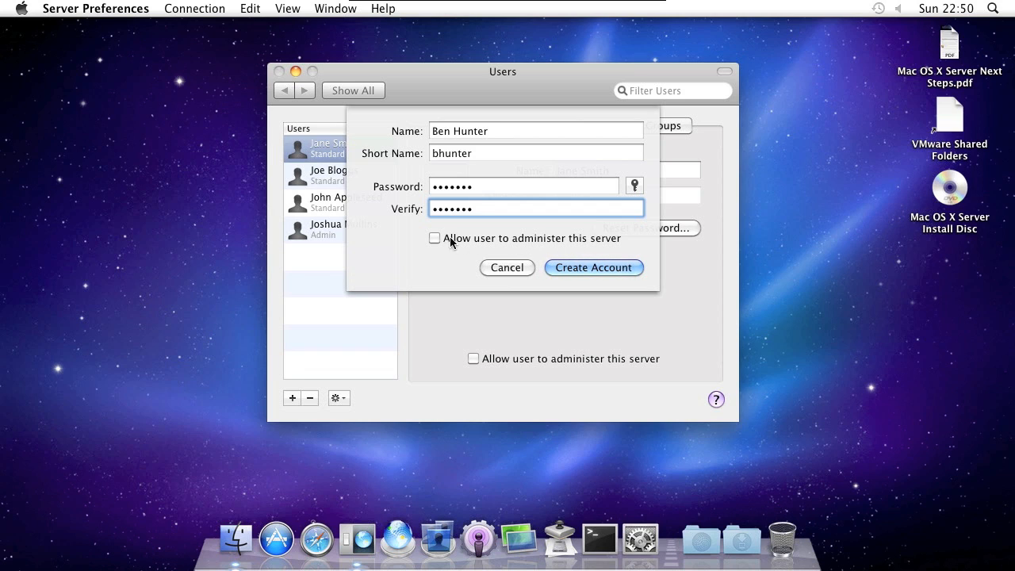
pyautogui.moveTo(595, 256)
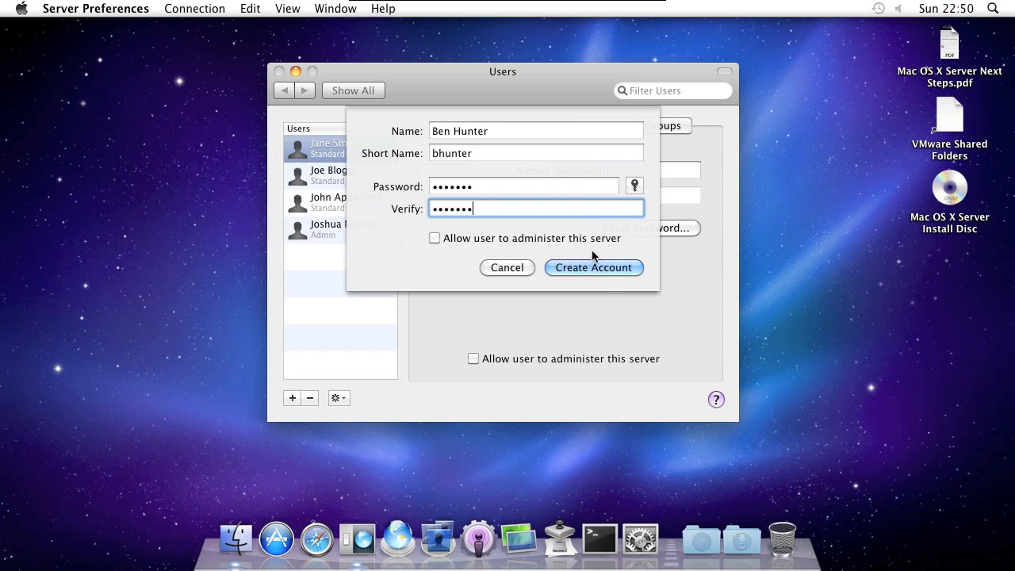
pyautogui.click(593, 267)
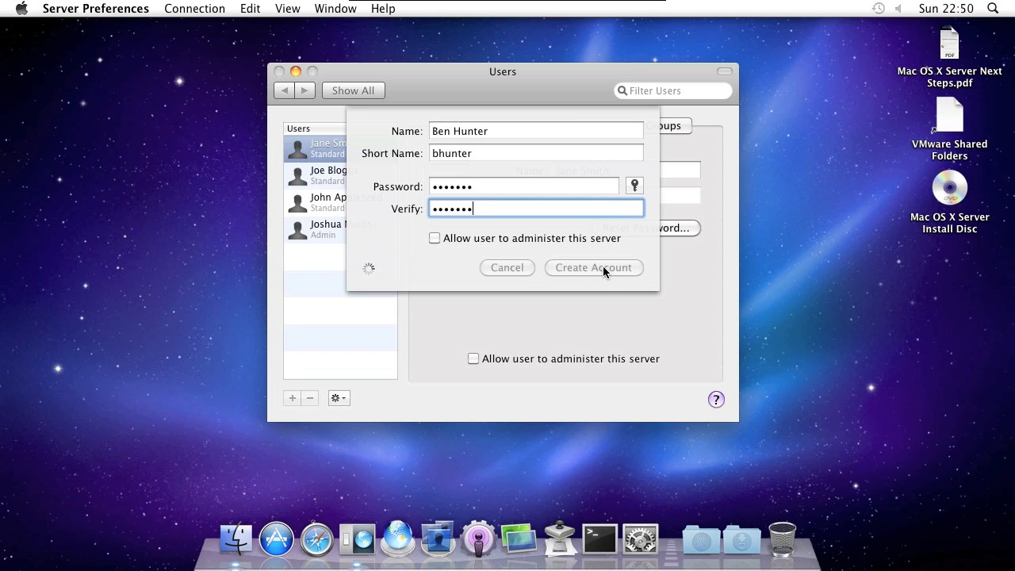
pyautogui.click(593, 267)
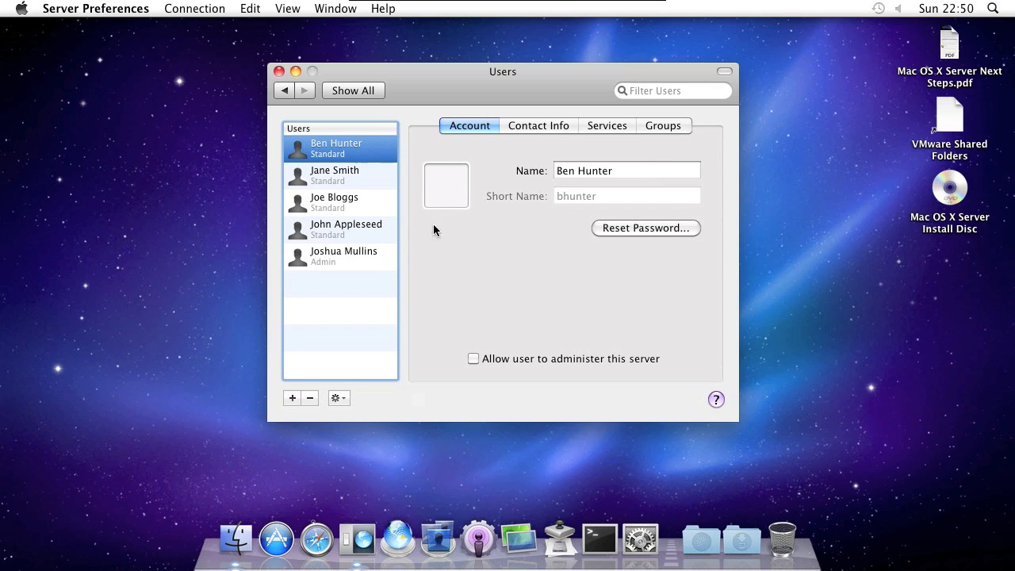
pyautogui.moveTo(595, 129)
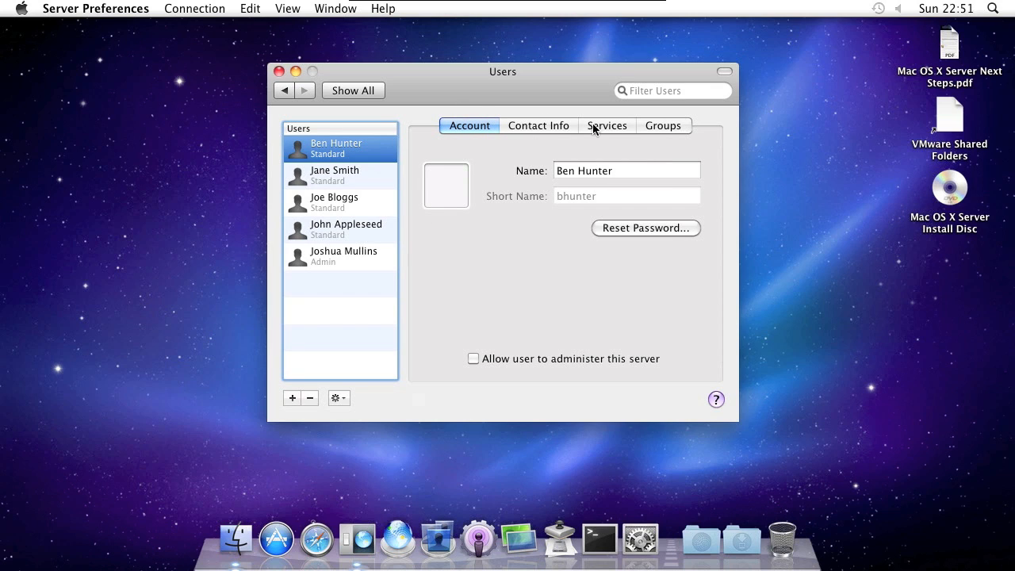
pyautogui.click(539, 125)
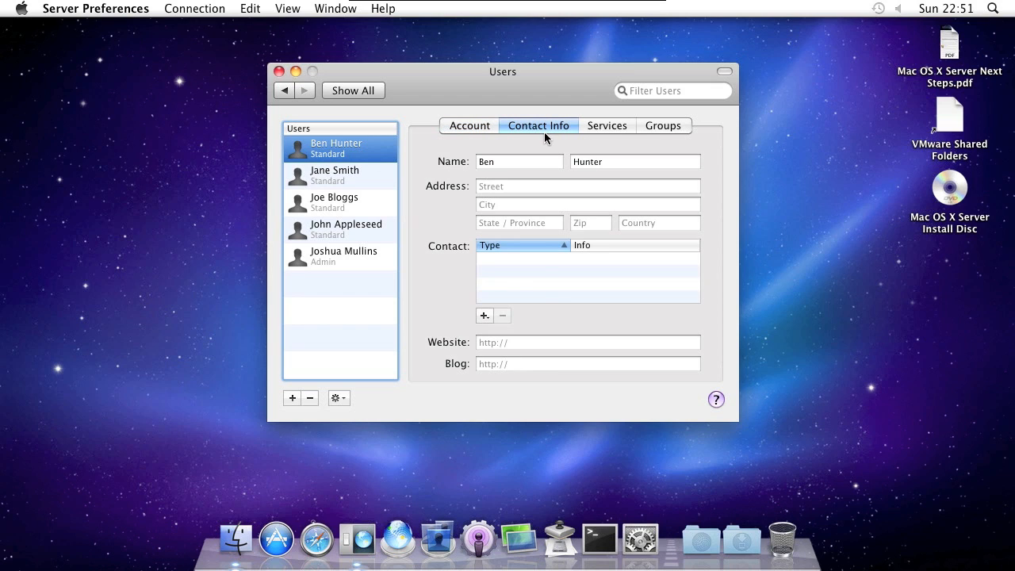
pyautogui.click(606, 126)
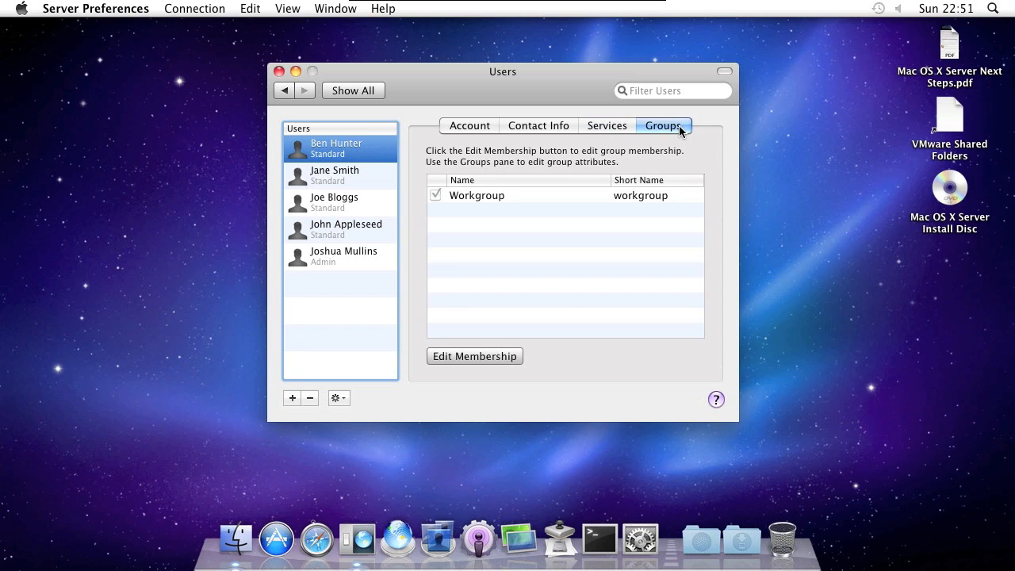
pyautogui.moveTo(489, 125)
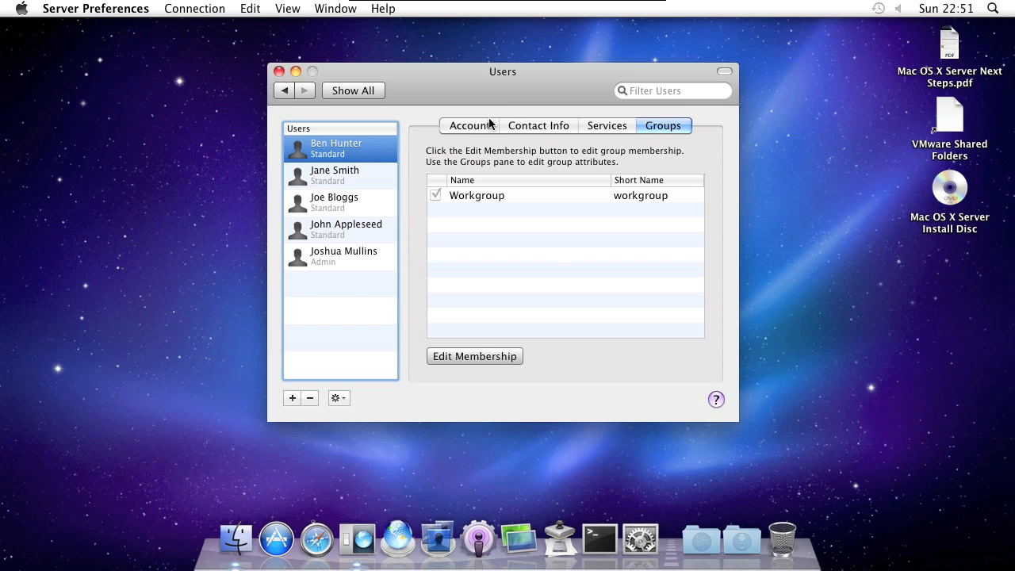
pyautogui.moveTo(614, 130)
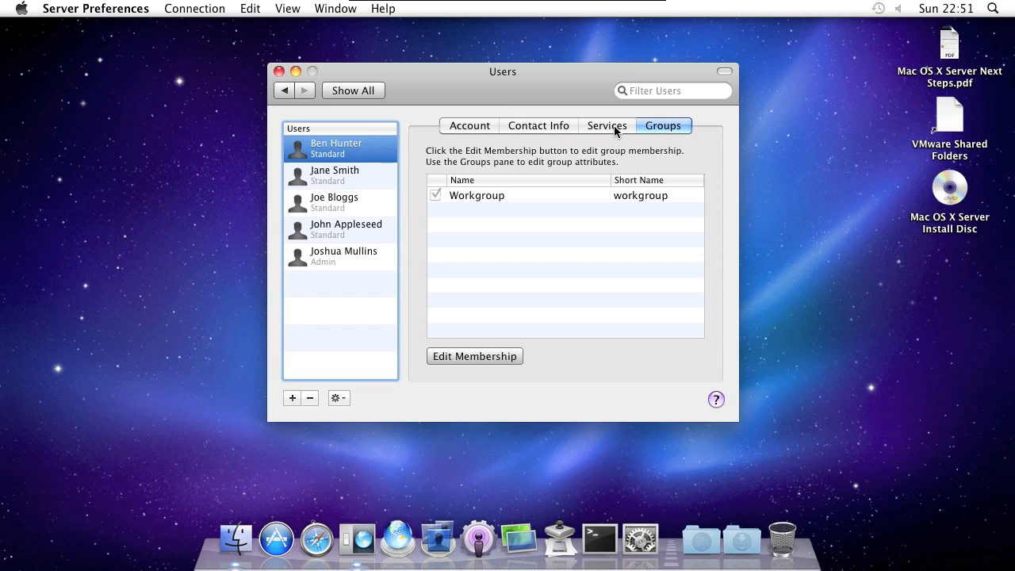
pyautogui.click(469, 126)
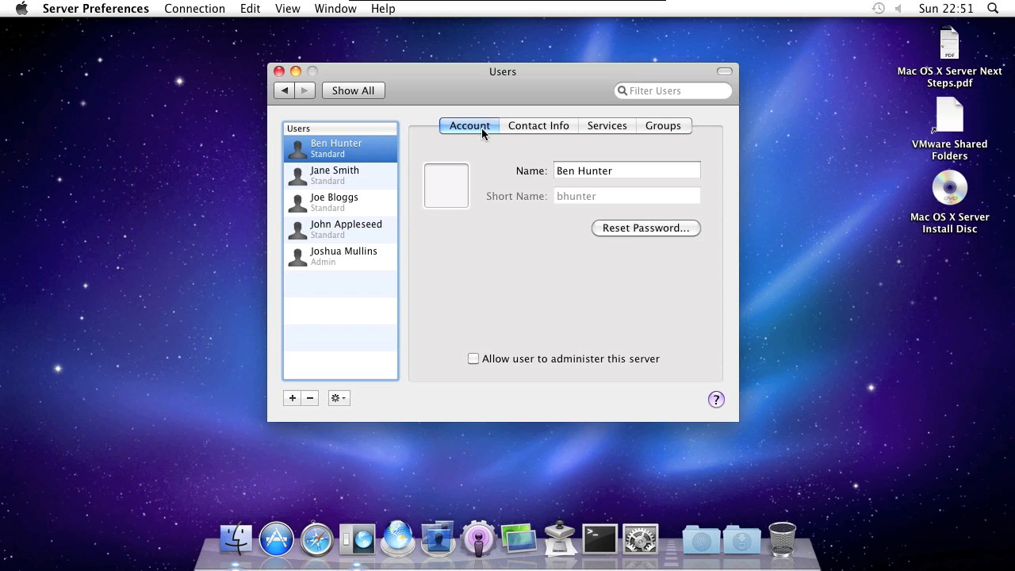
pyautogui.moveTo(535, 365)
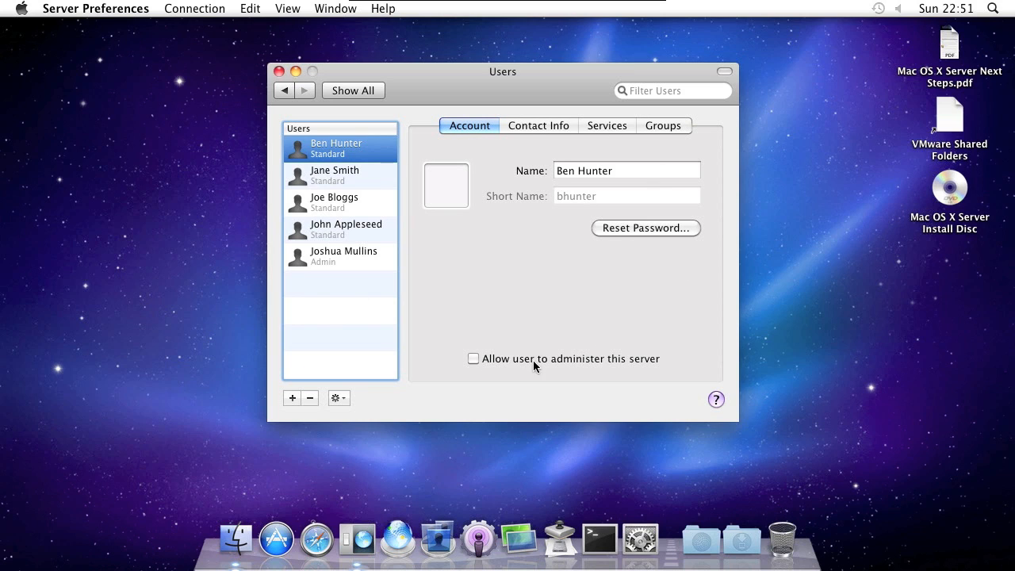
pyautogui.moveTo(508, 207)
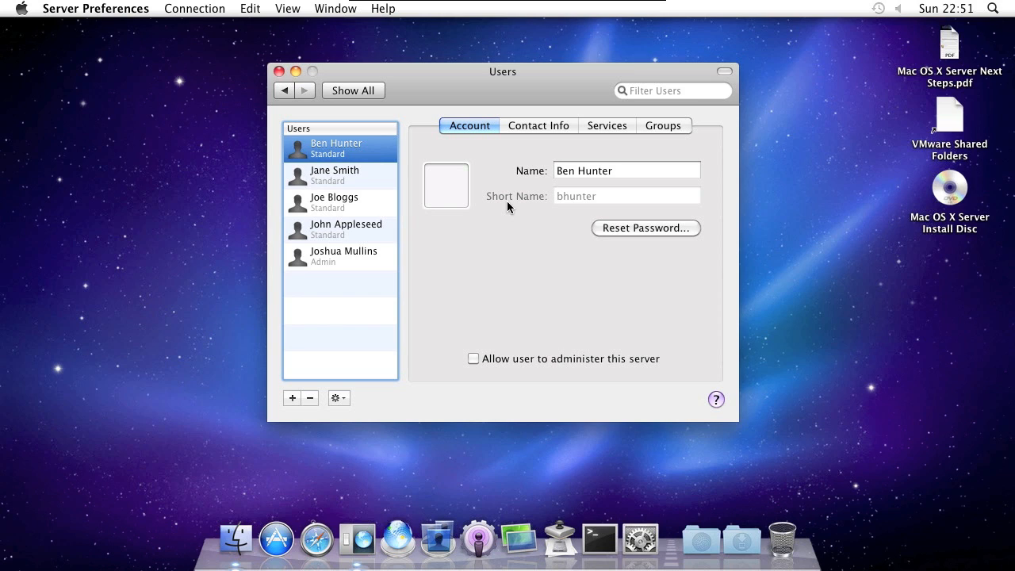
pyautogui.click(537, 126)
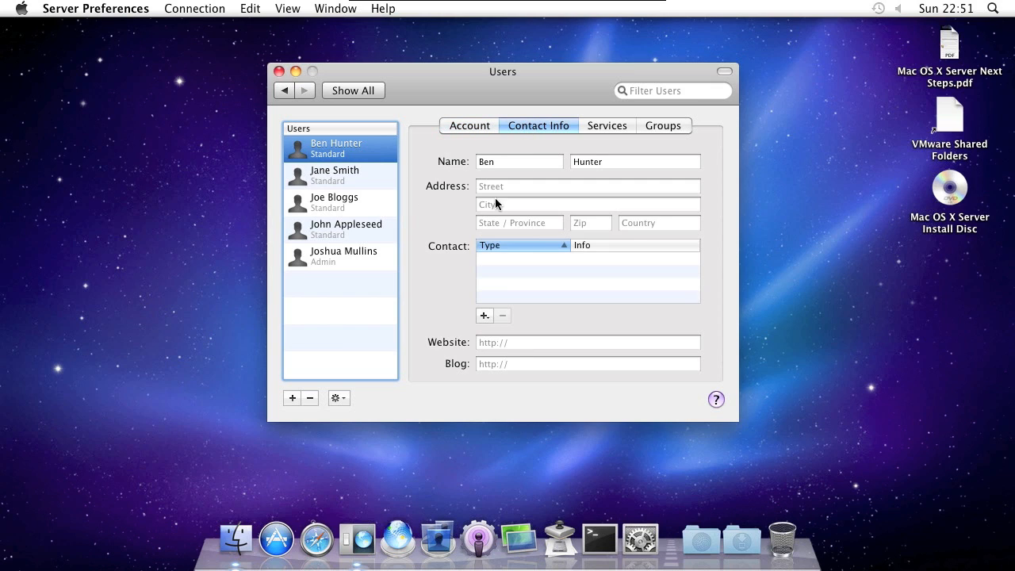
pyautogui.moveTo(494, 384)
pyautogui.write('h')
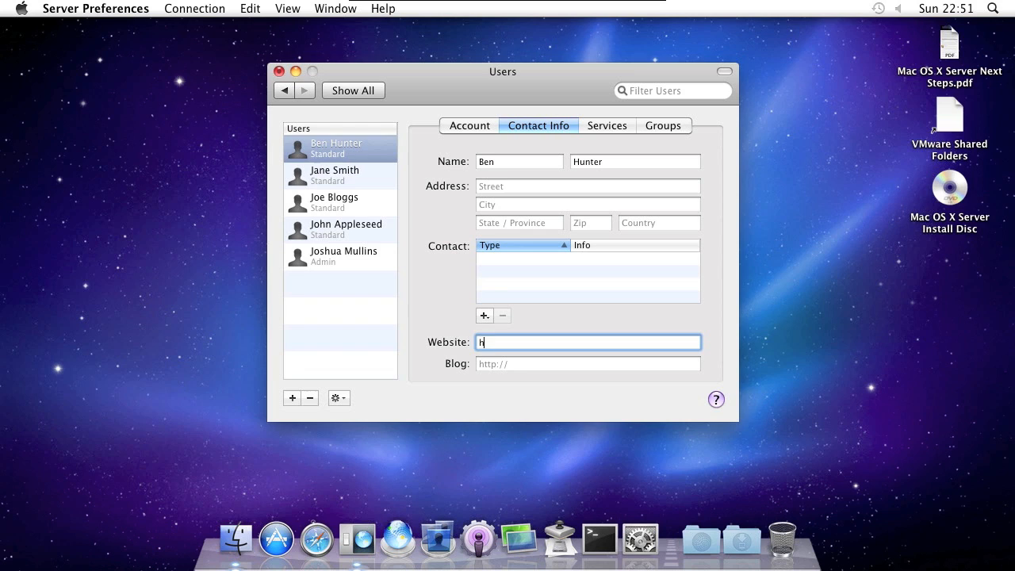
pyautogui.write('ttp://')
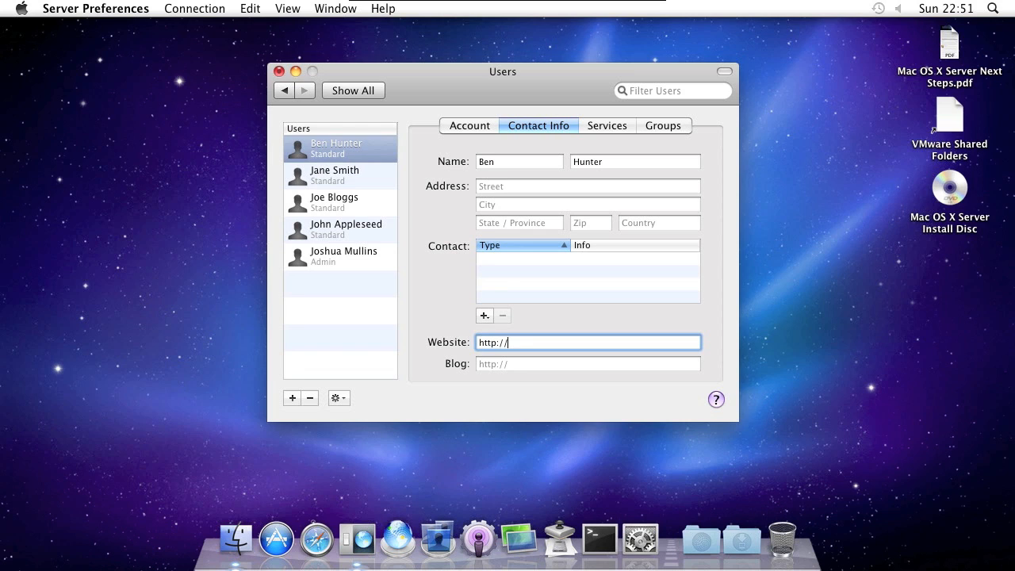
pyautogui.write('hdtutorials.co')
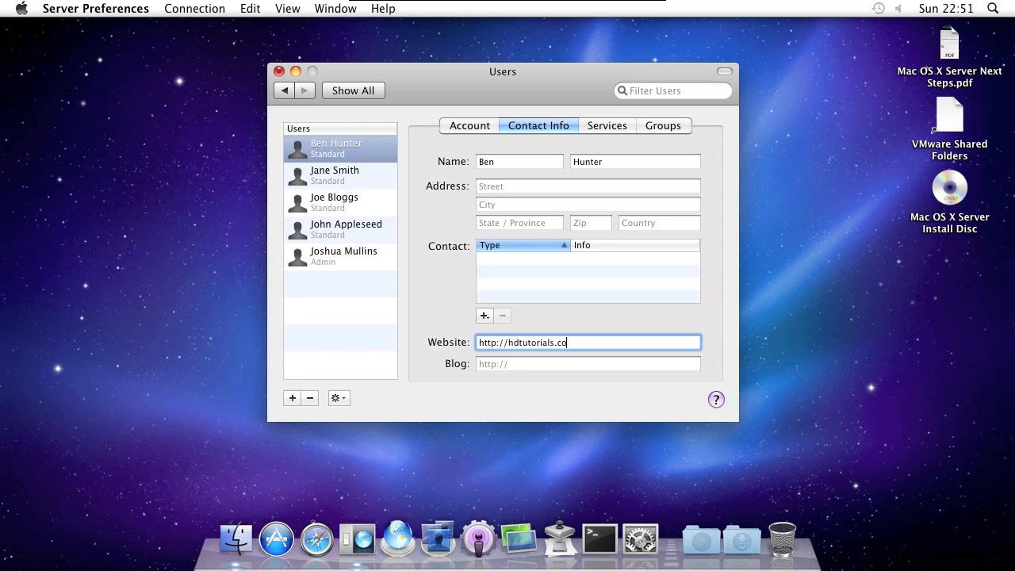
pyautogui.write('.uk/')
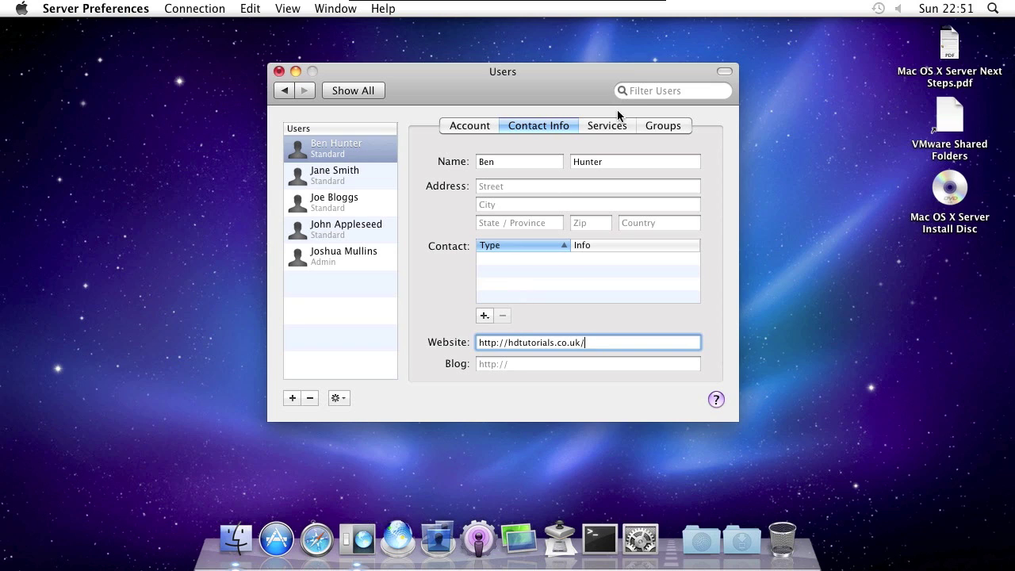
pyautogui.click(606, 125)
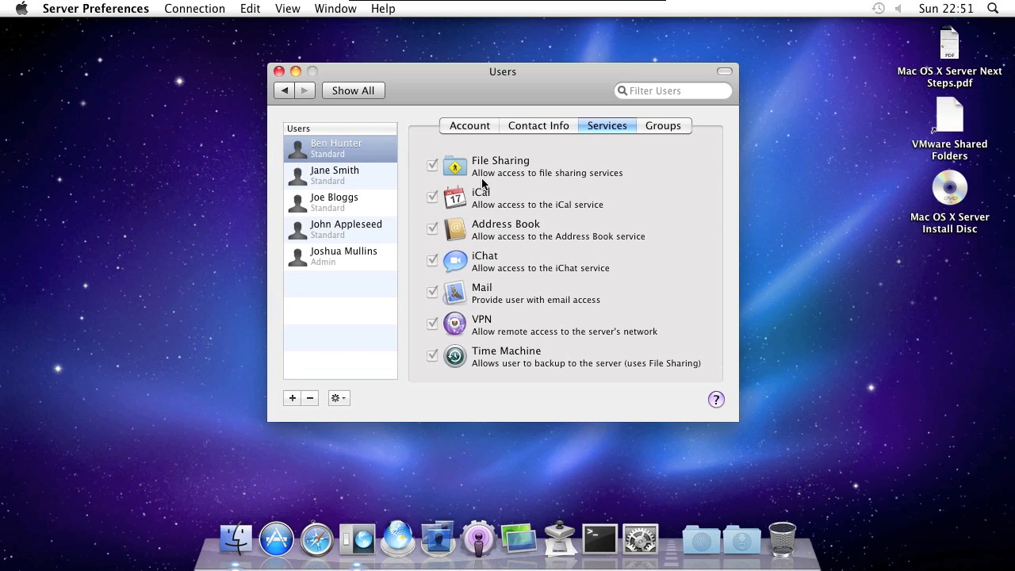
pyautogui.moveTo(482, 157)
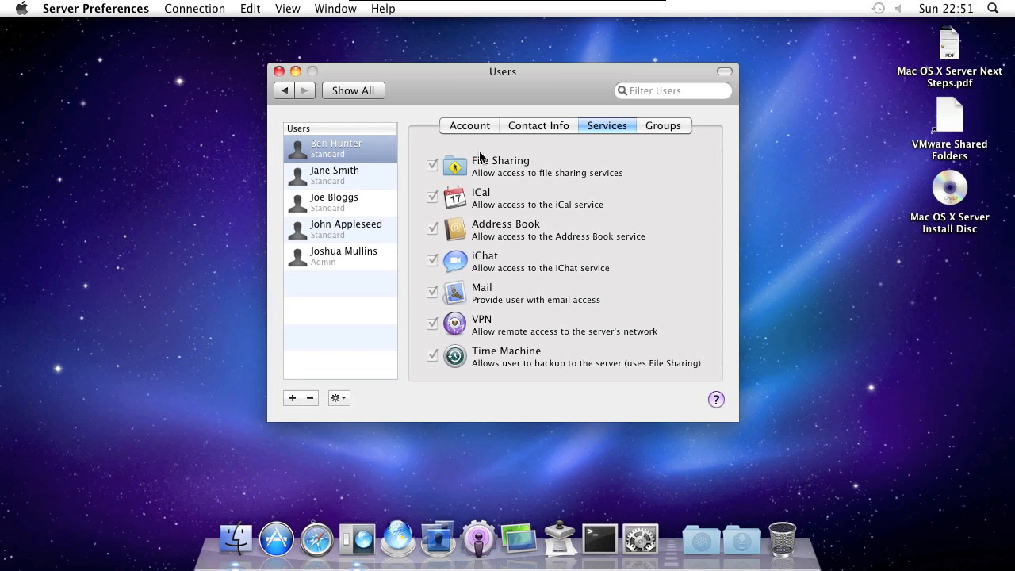
pyautogui.moveTo(690, 131)
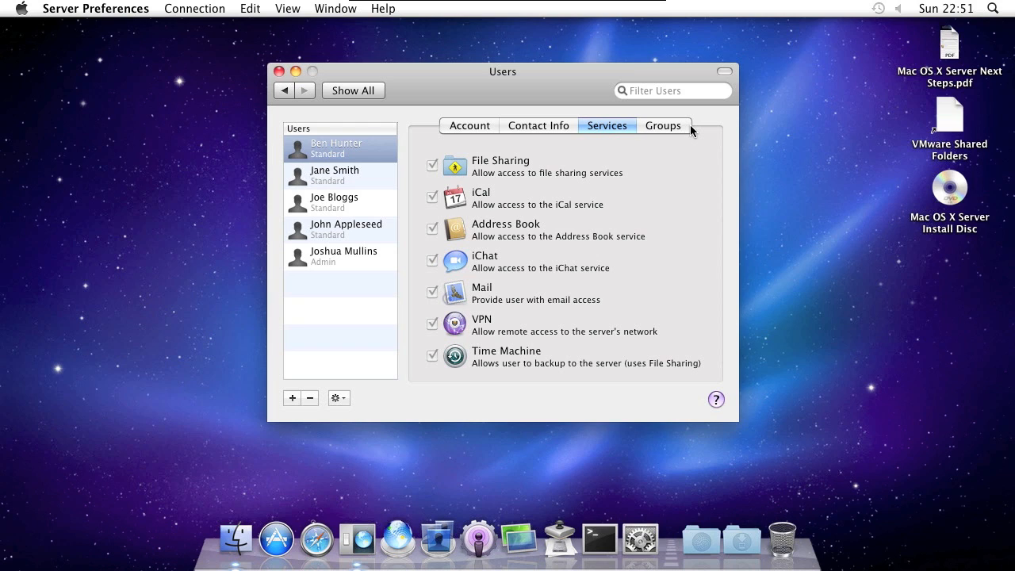
pyautogui.click(663, 125)
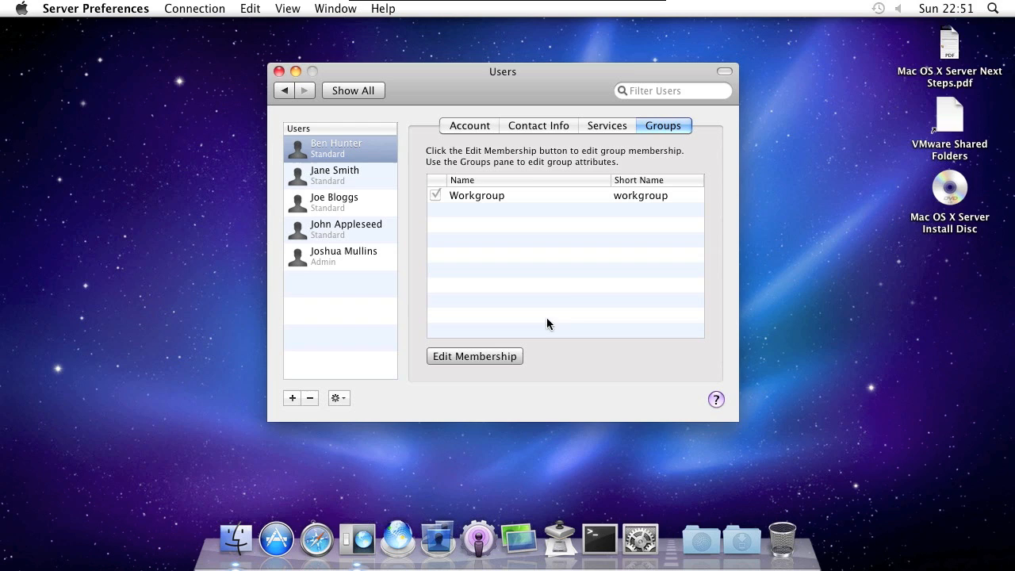
pyautogui.moveTo(466, 364)
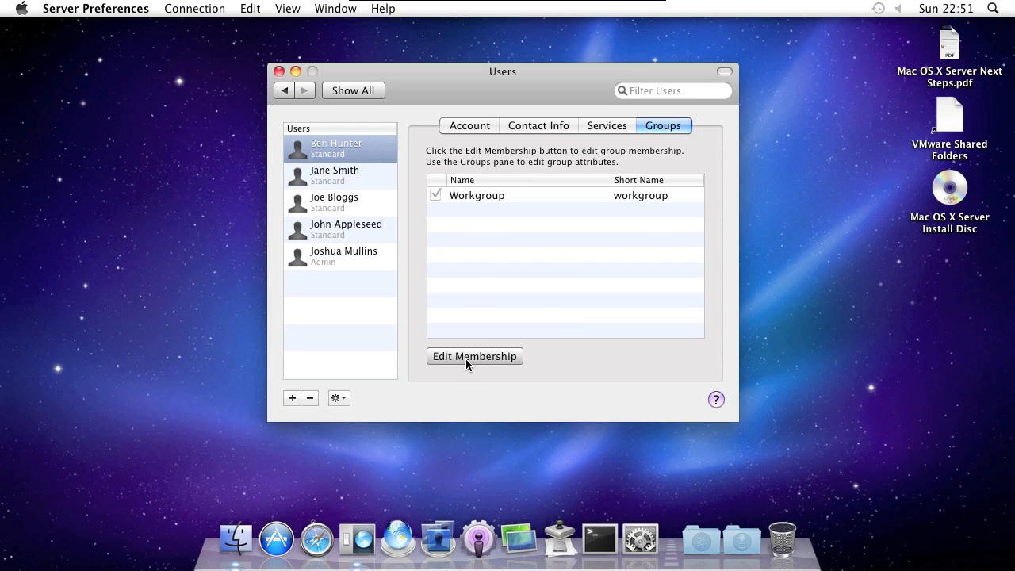
pyautogui.click(474, 356)
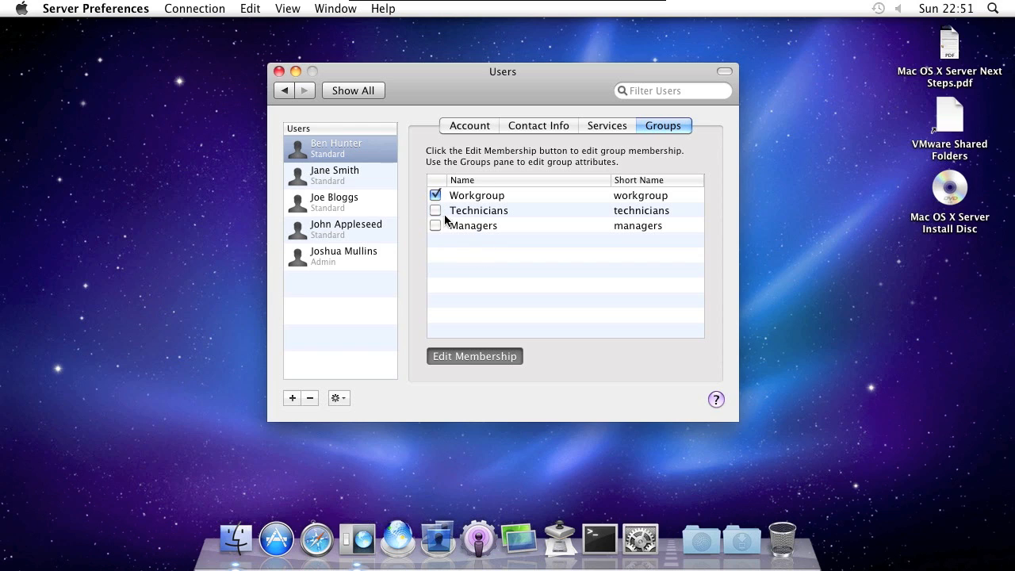
pyautogui.click(435, 225)
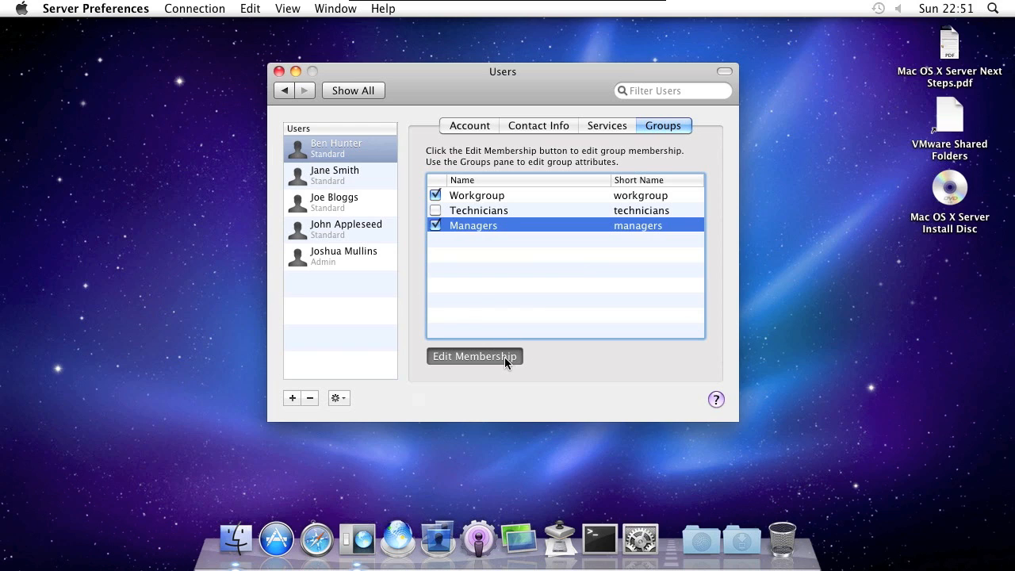
pyautogui.click(474, 356)
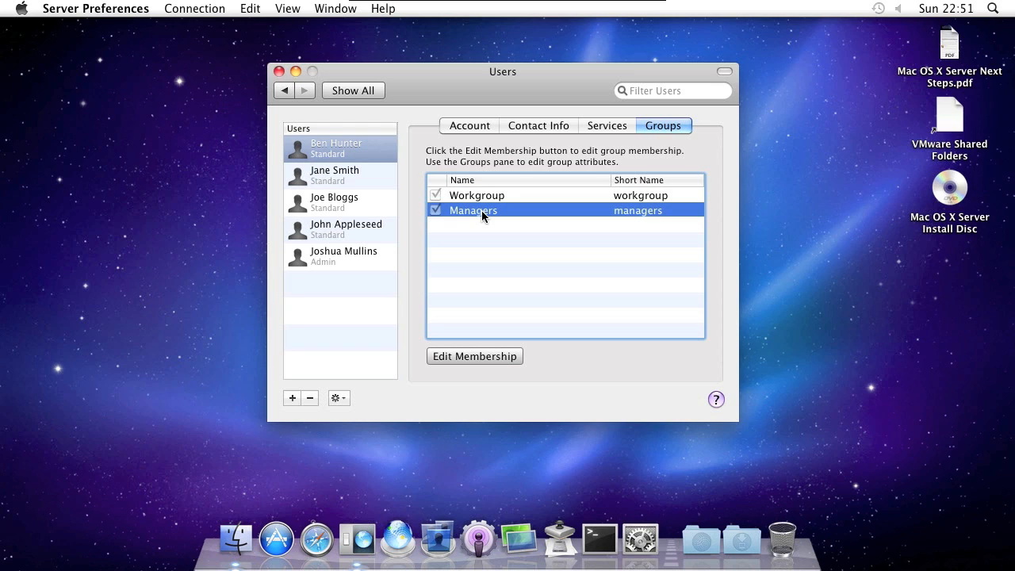
pyautogui.moveTo(496, 169)
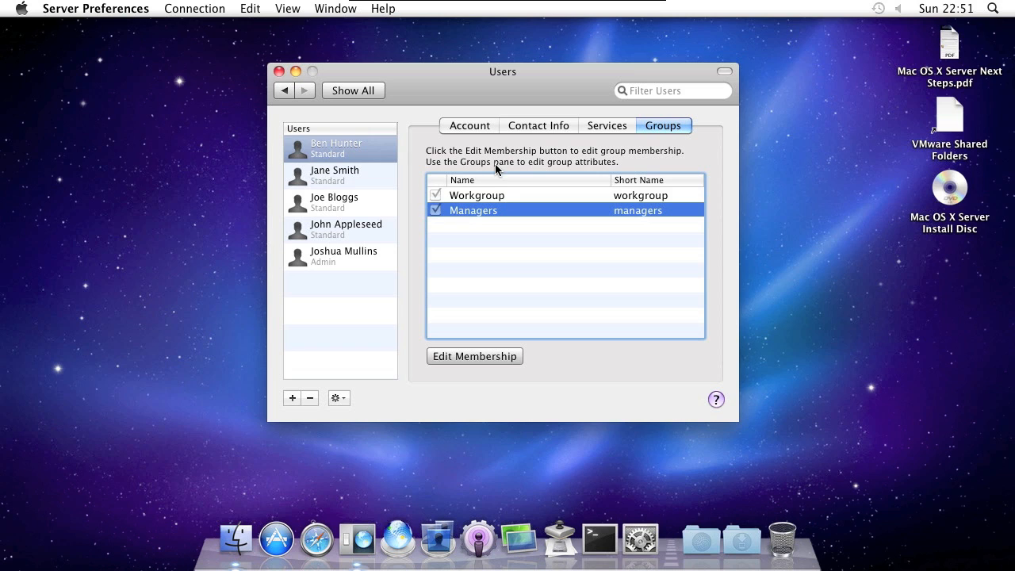
# Return to Show All and show the Groups list (Managers, Technicians, Workgroup)
pyautogui.click(352, 90)
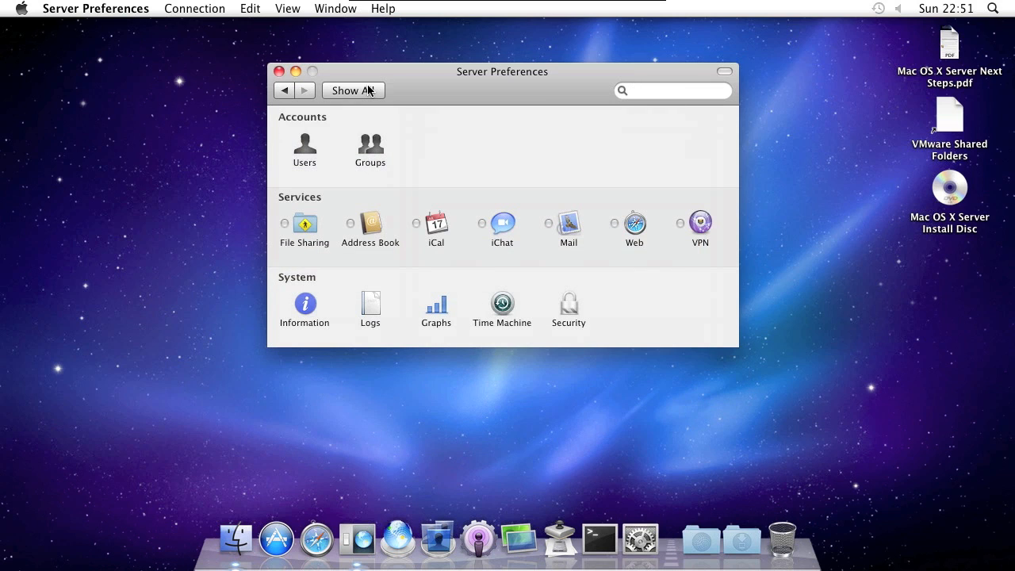
pyautogui.moveTo(348, 152)
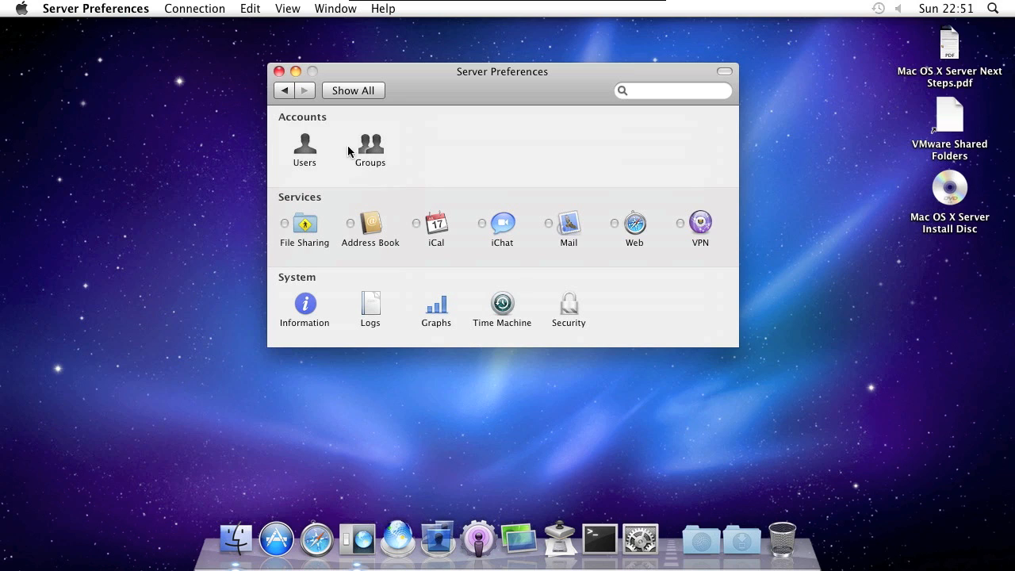
pyautogui.click(369, 151)
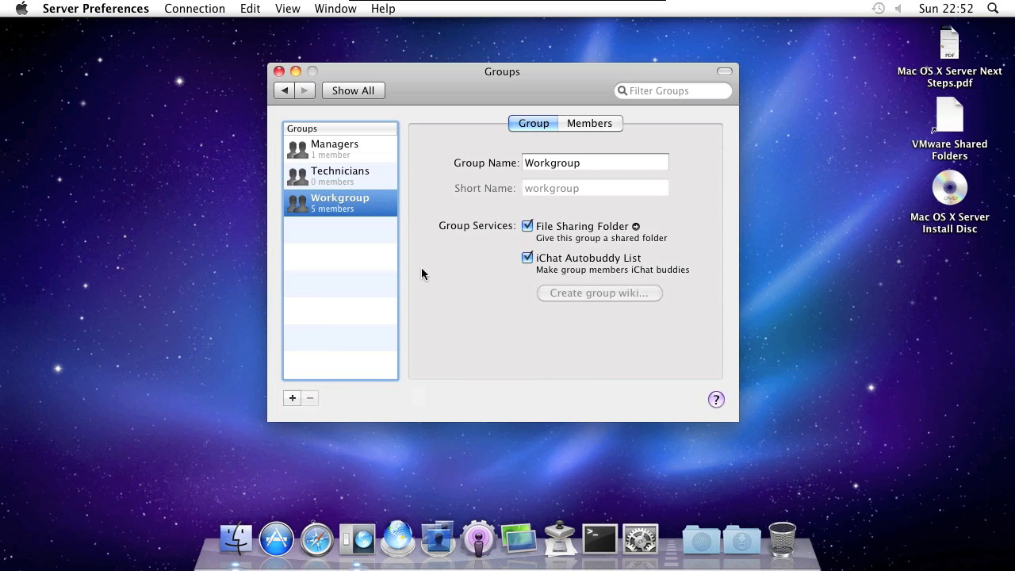
pyautogui.moveTo(345, 430)
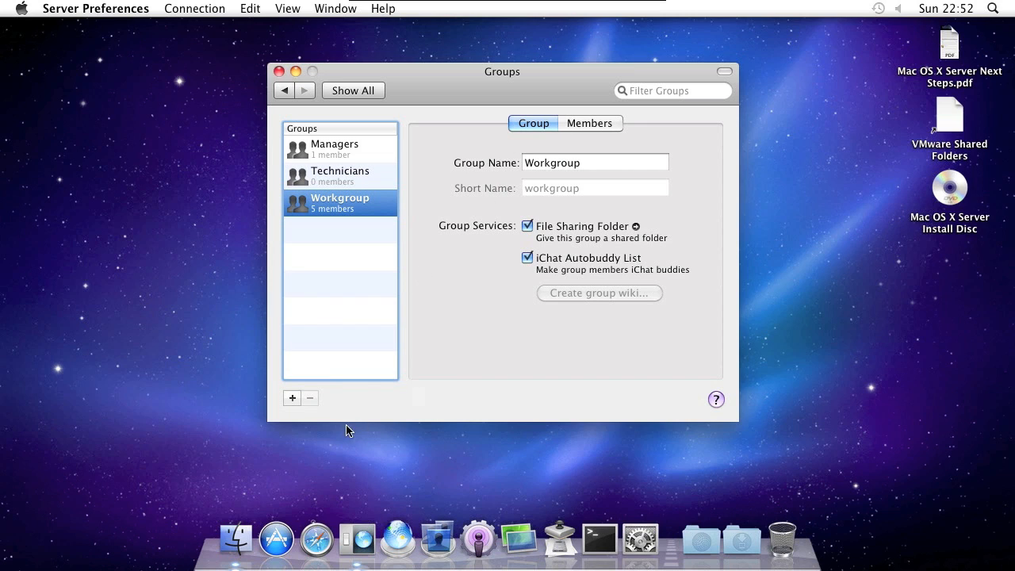
# Create a new group named Marketing with short name marketing
pyautogui.click(291, 397)
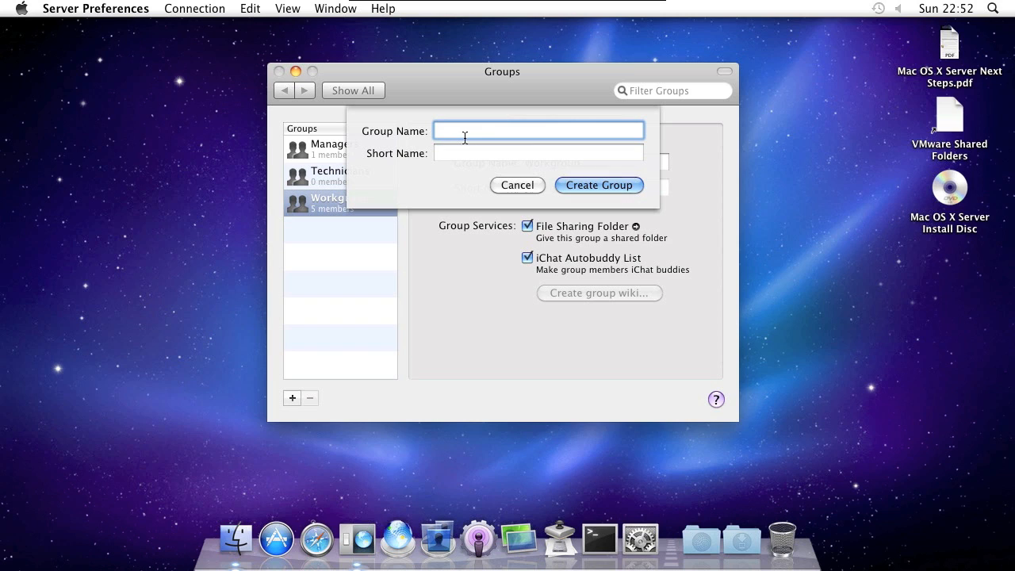
pyautogui.write('Marketing')
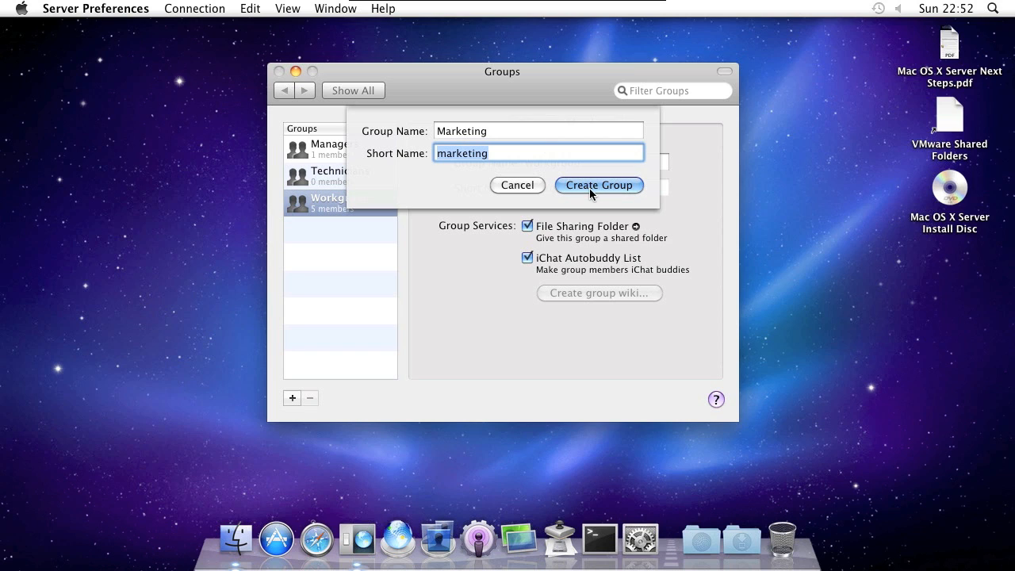
pyautogui.click(599, 185)
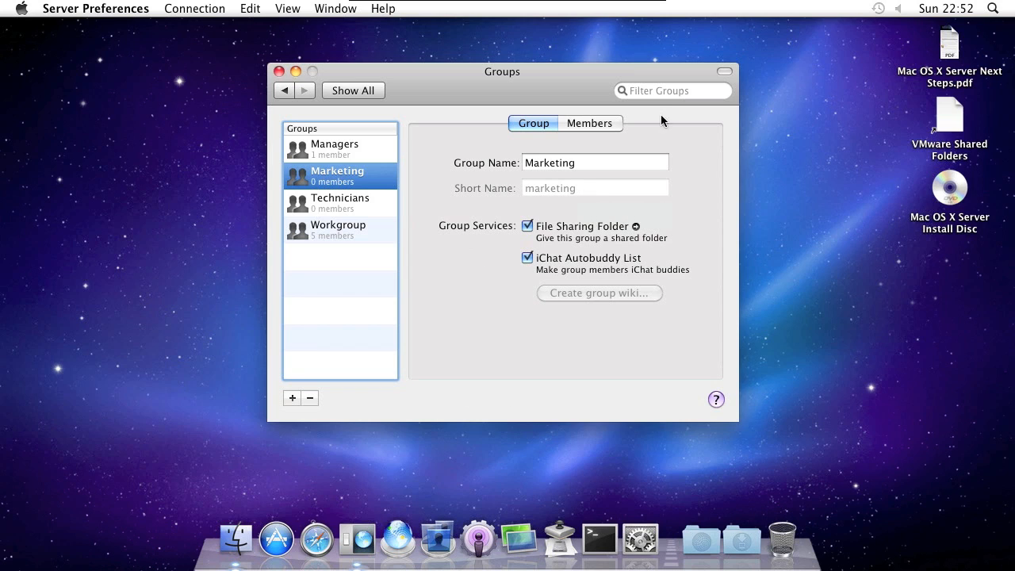
pyautogui.moveTo(621, 263)
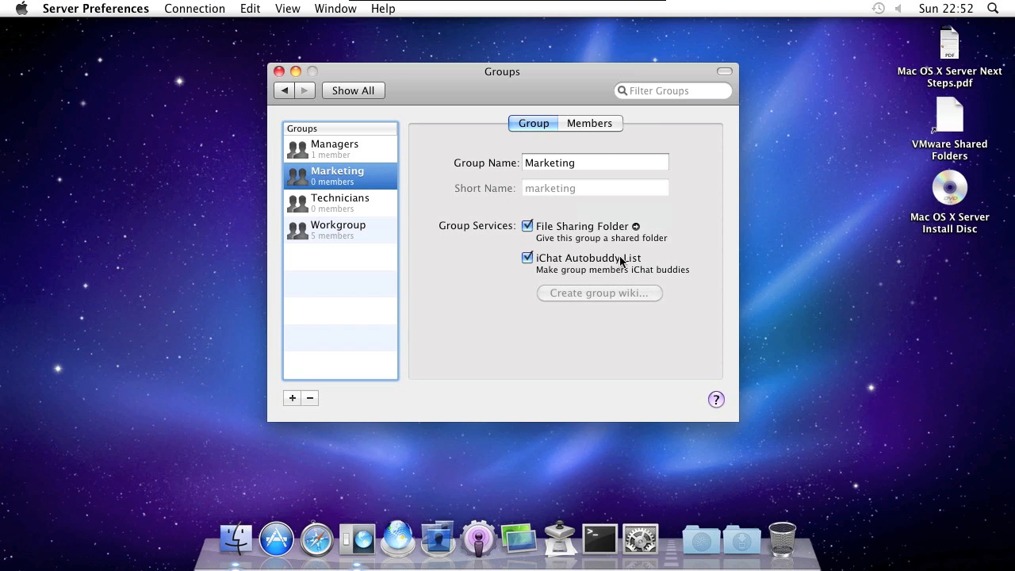
pyautogui.moveTo(603, 232)
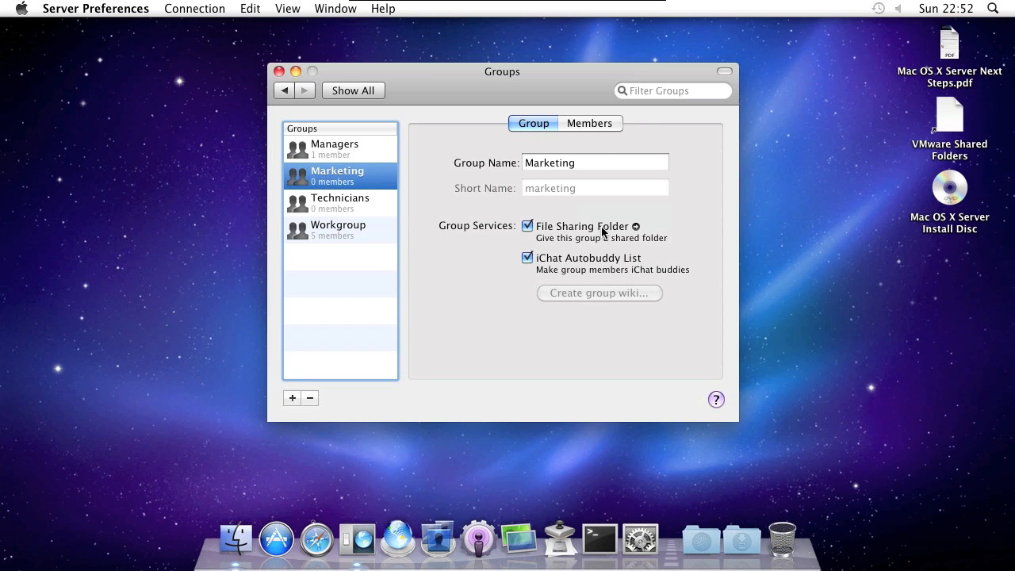
pyautogui.moveTo(568, 272)
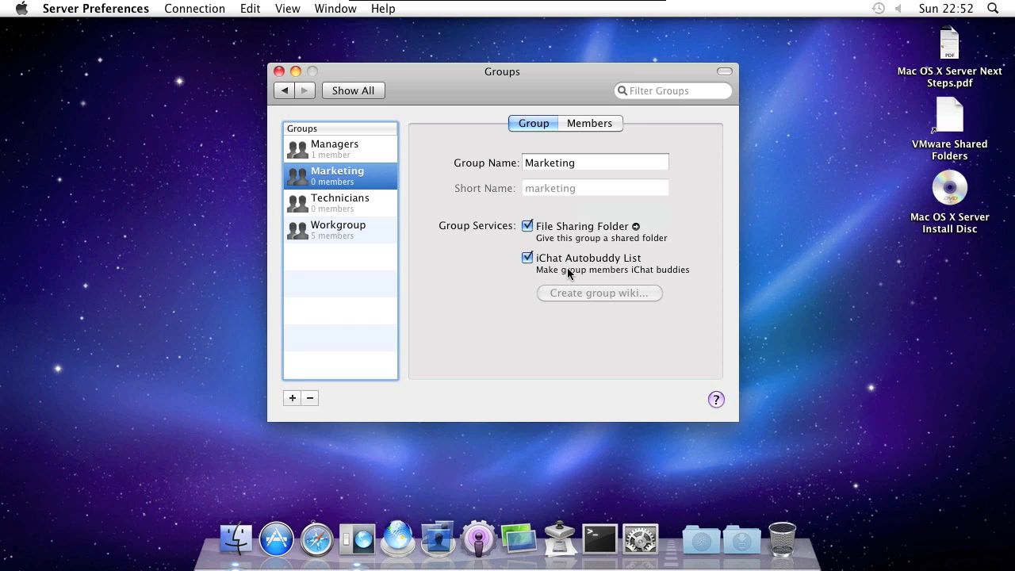
pyautogui.moveTo(622, 271)
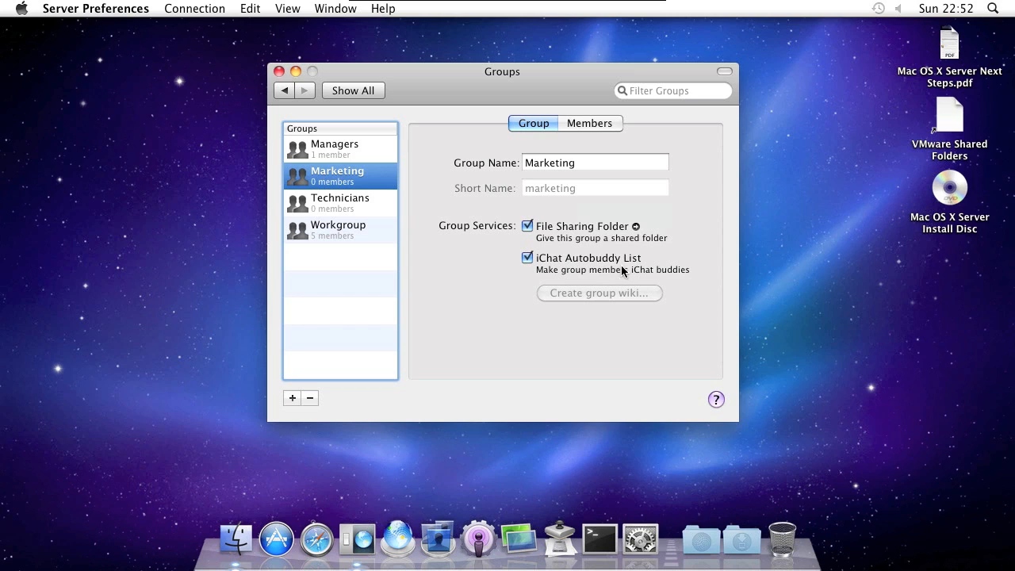
pyautogui.moveTo(534, 107)
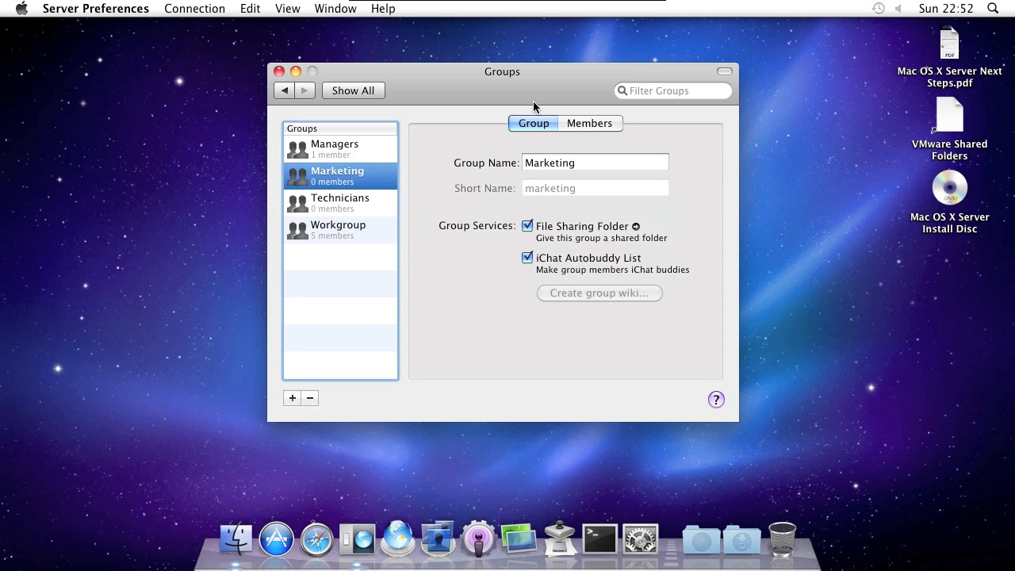
# Make Jane Smith and John Appleseed members of the Marketing group
pyautogui.click(590, 123)
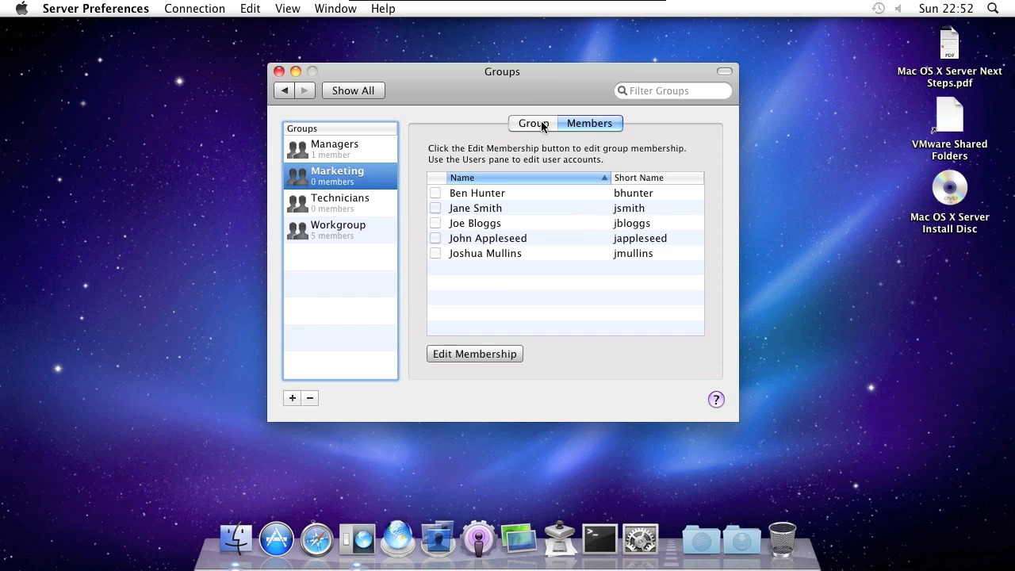
pyautogui.moveTo(443, 172)
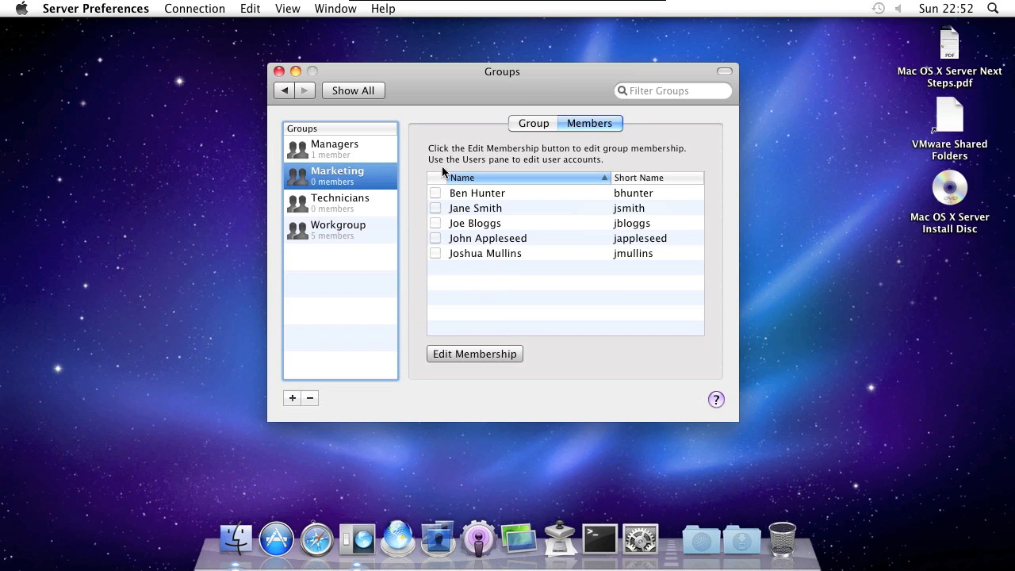
pyautogui.click(435, 208)
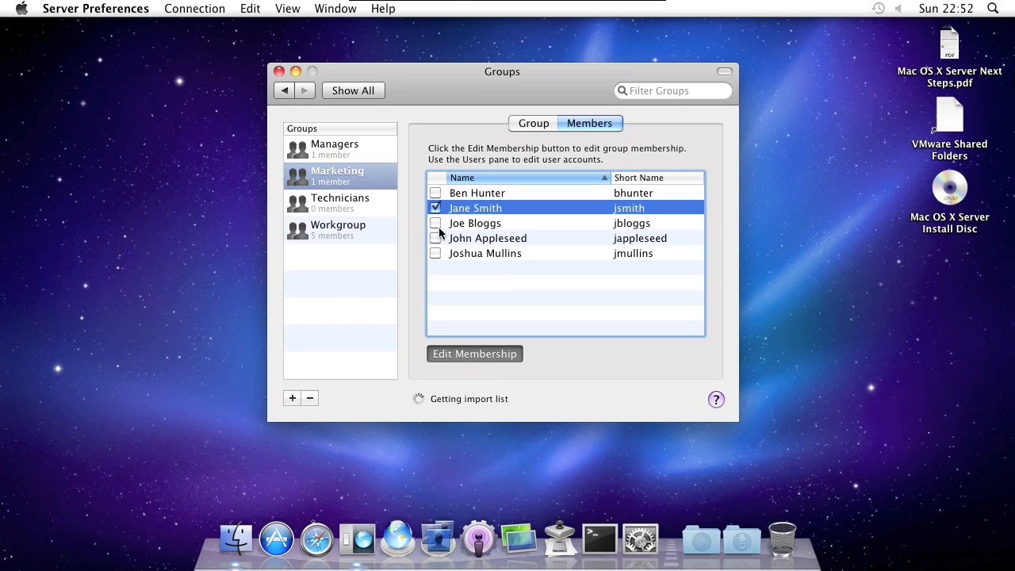
pyautogui.click(474, 353)
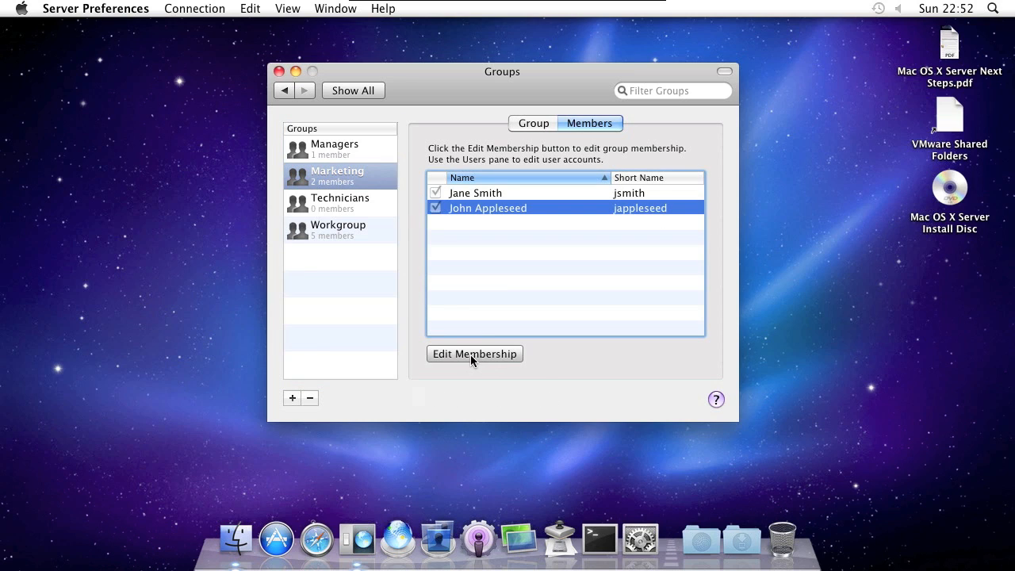
pyautogui.click(532, 122)
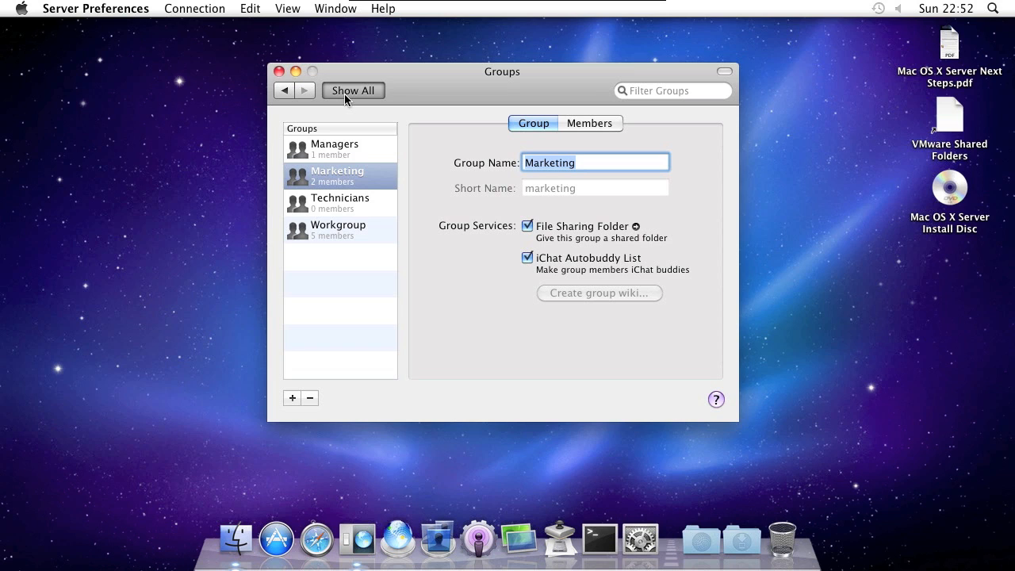
# Go back to the Show All overview of server settings
pyautogui.click(353, 89)
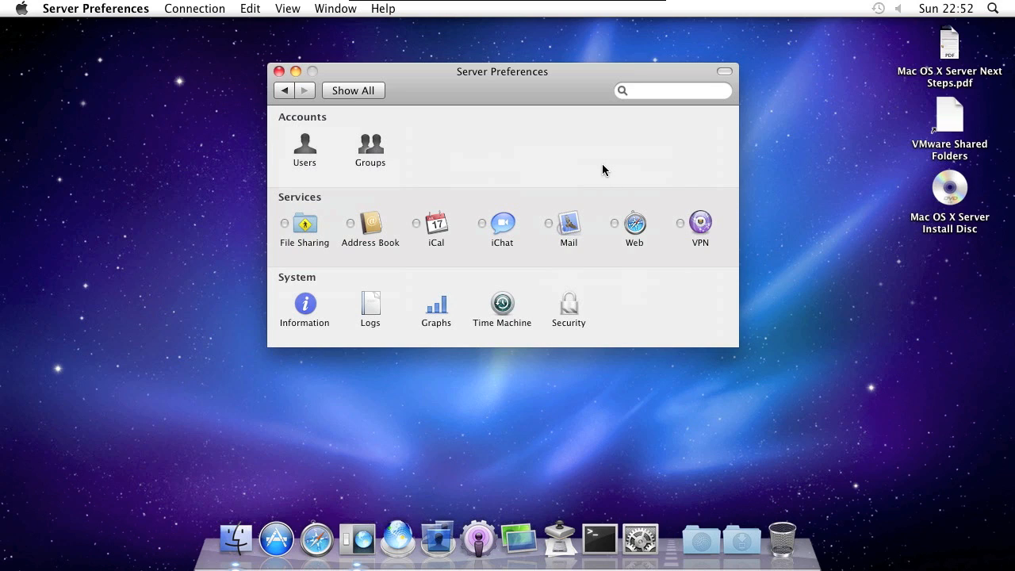
pyautogui.moveTo(600, 162)
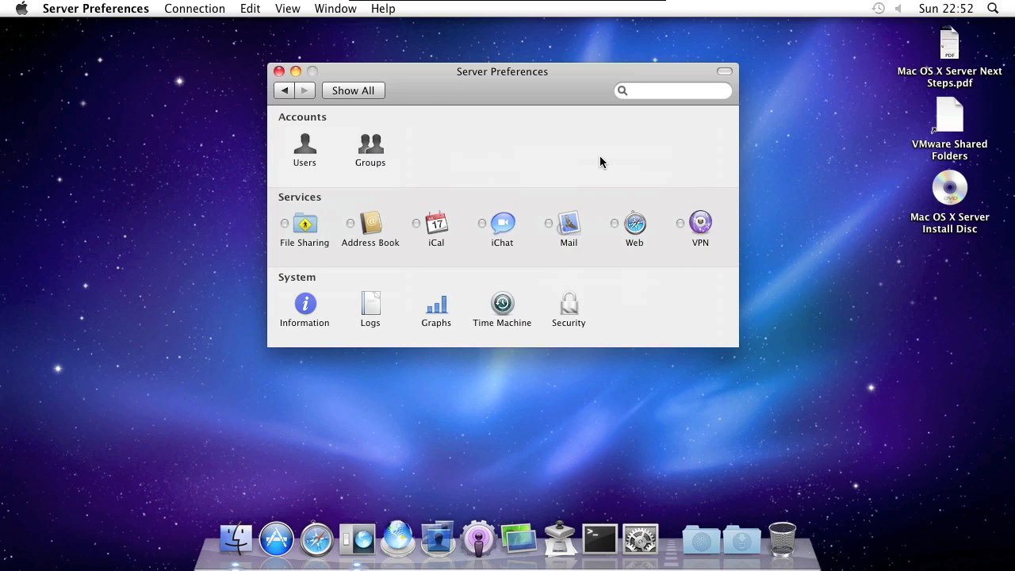